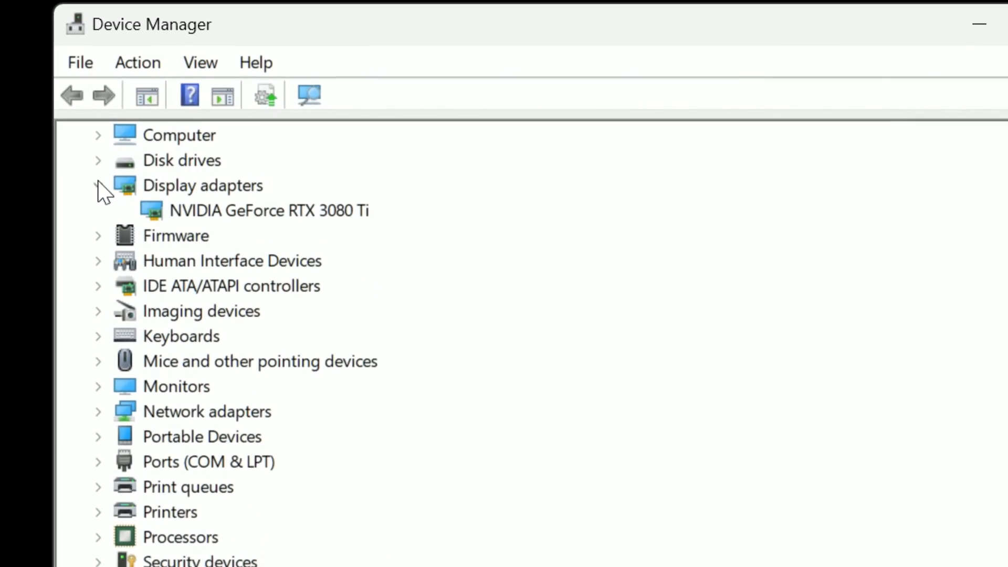
# Roll back the RTX 3080 Ti driver from Properties, citing 'My apps don't work with this driver'.
pyautogui.rightClick(269, 210)
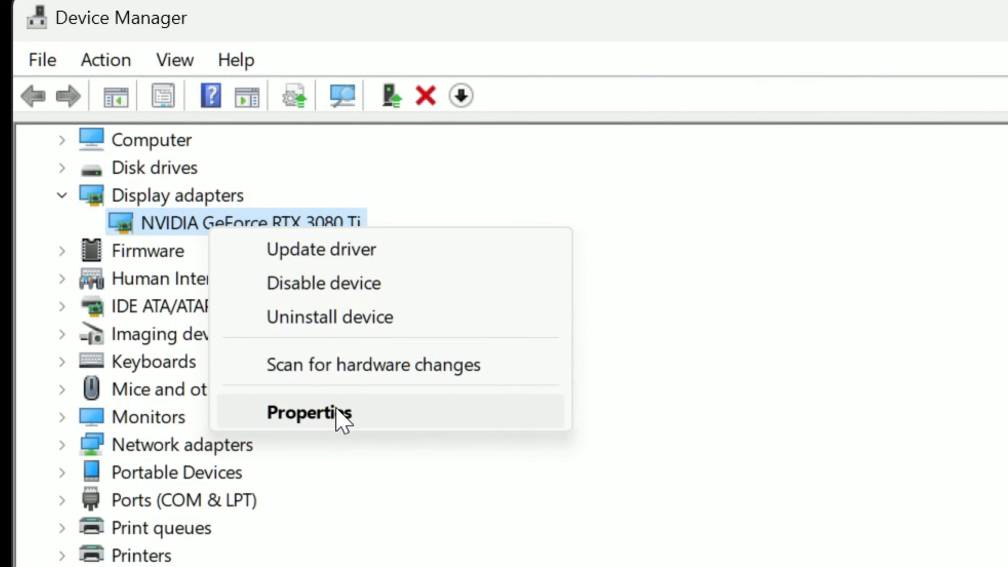
pyautogui.click(309, 412)
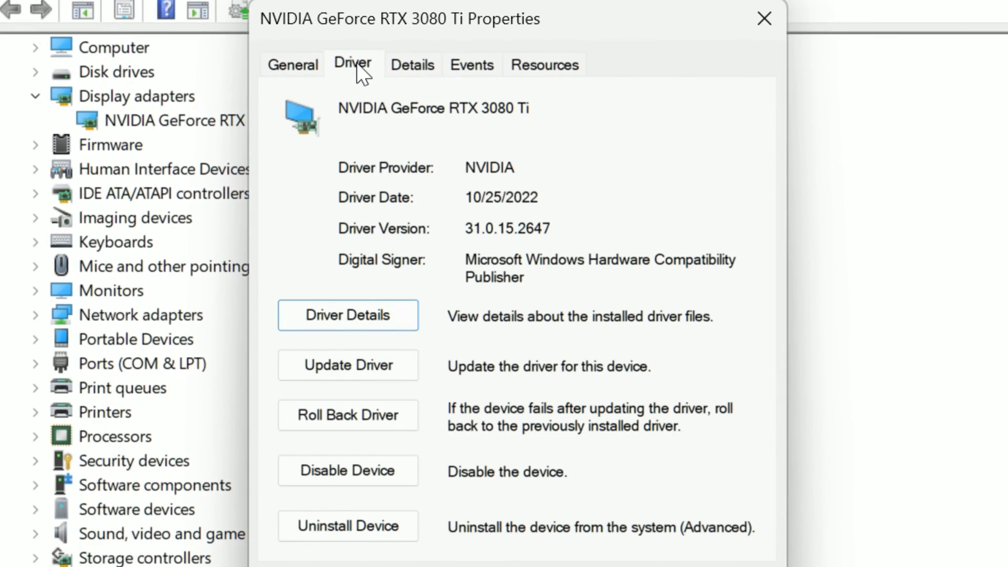
pyautogui.moveTo(376, 424)
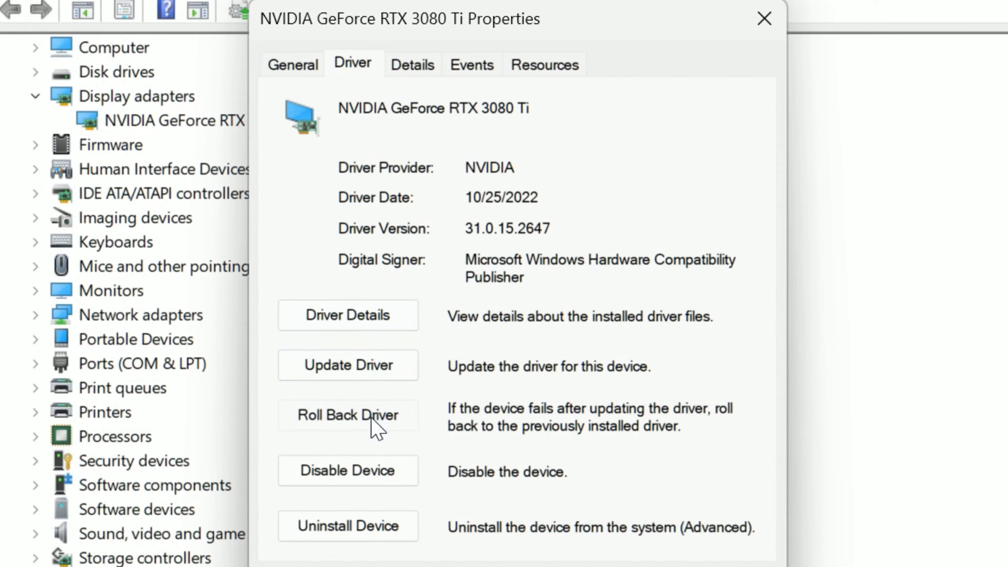
pyautogui.click(348, 415)
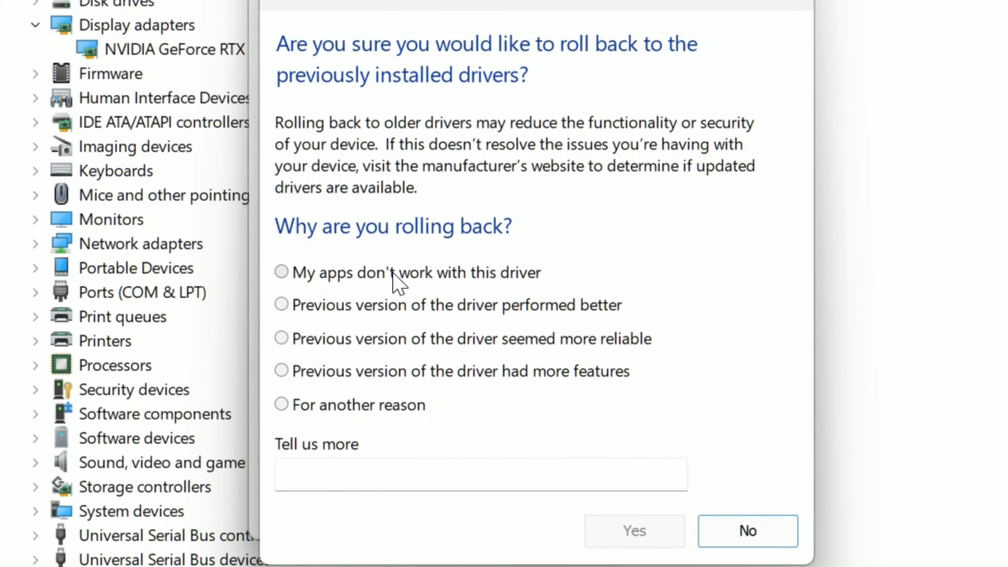
pyautogui.click(281, 272)
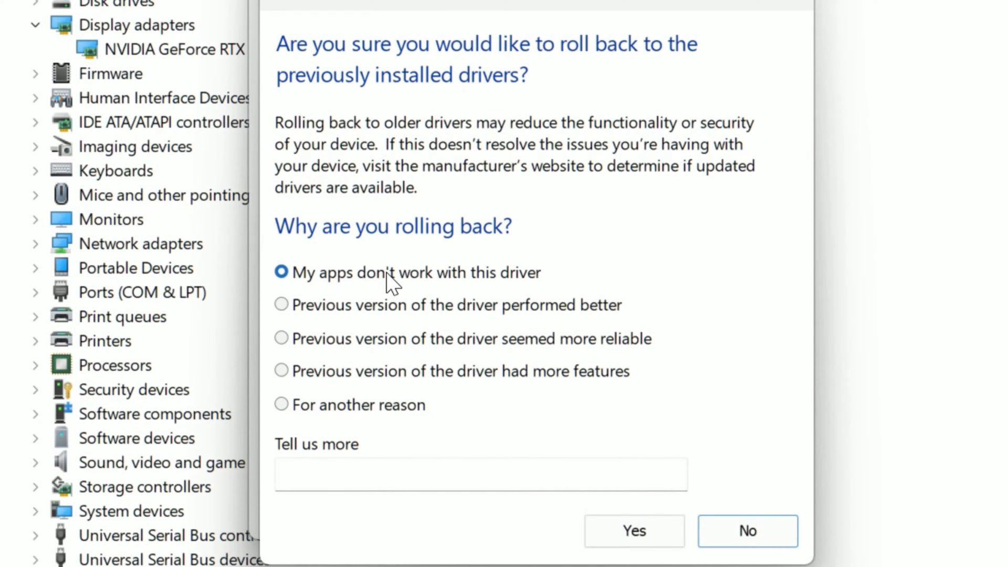
pyautogui.click(747, 531)
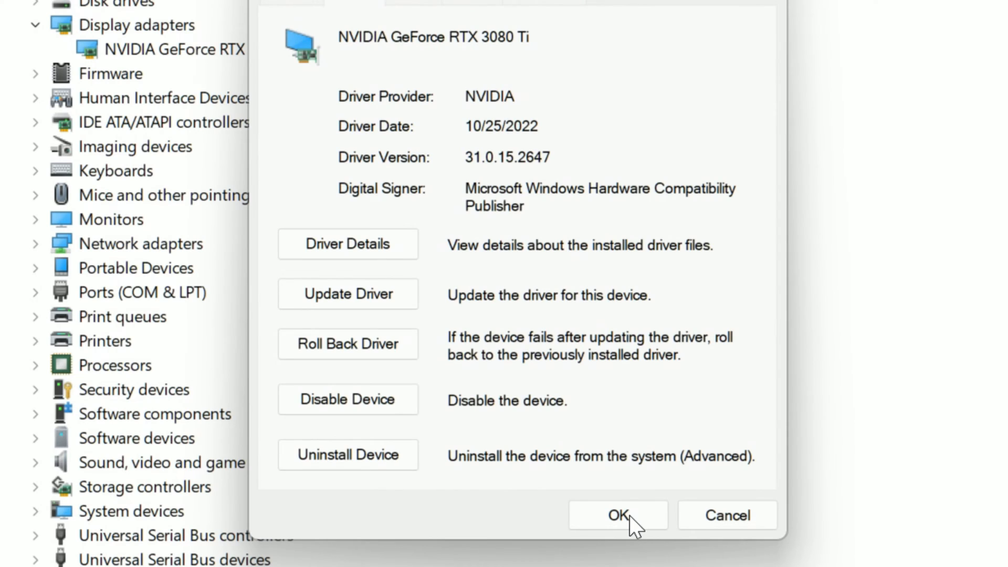